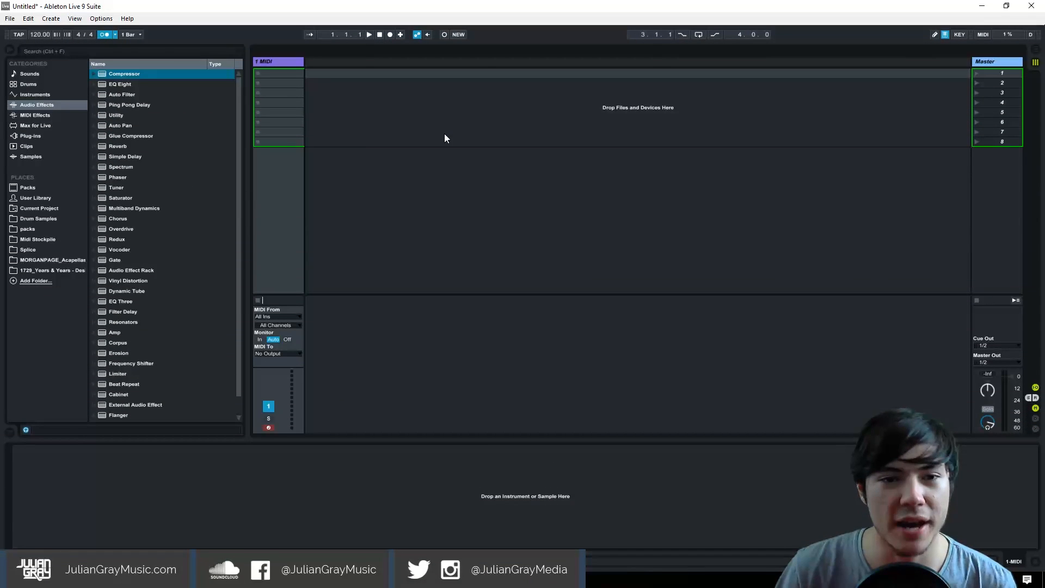
pyautogui.moveTo(848, 106)
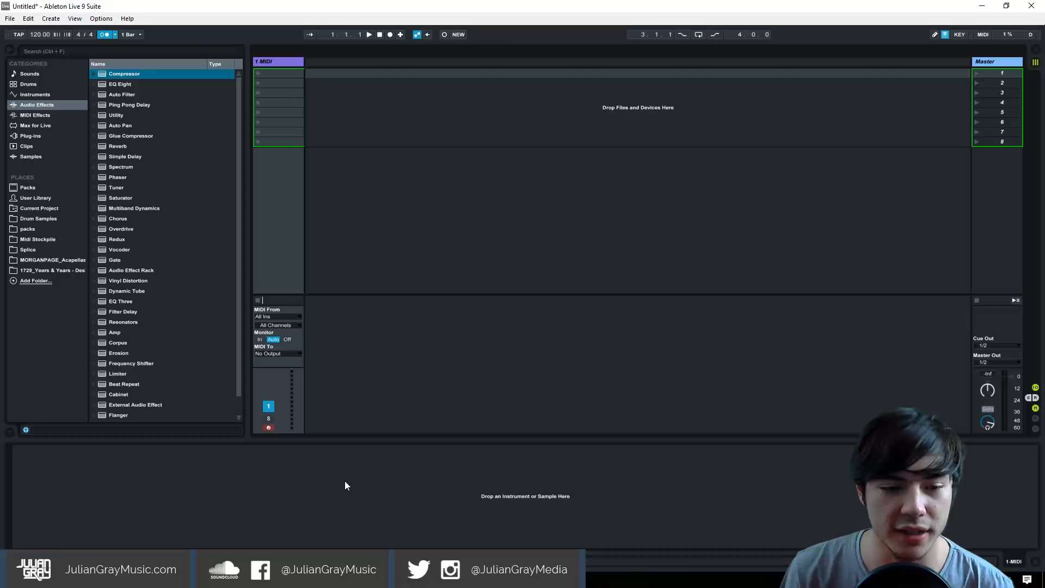
pyautogui.moveTo(233, 483)
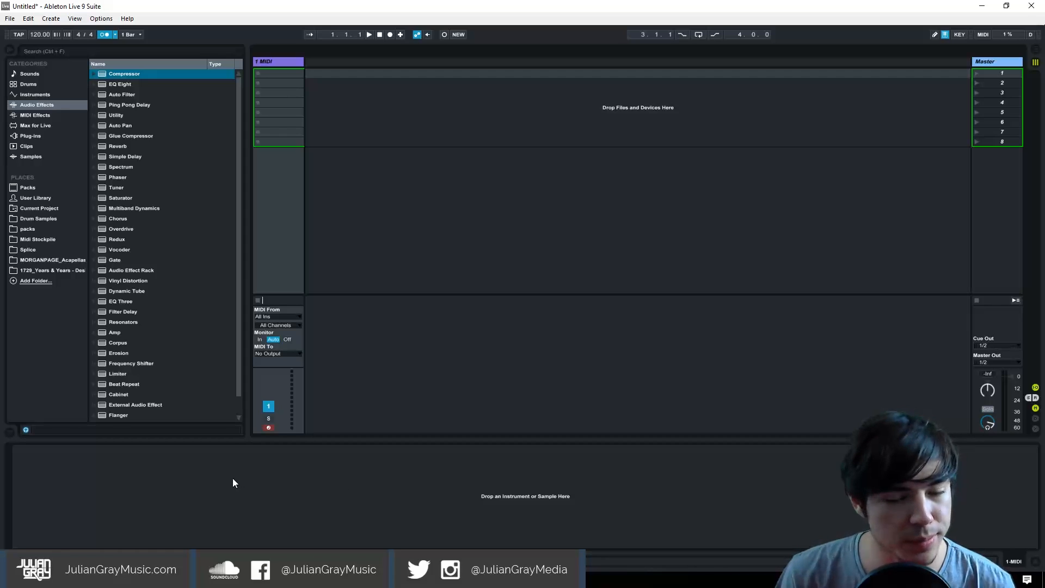
pyautogui.moveTo(259, 451)
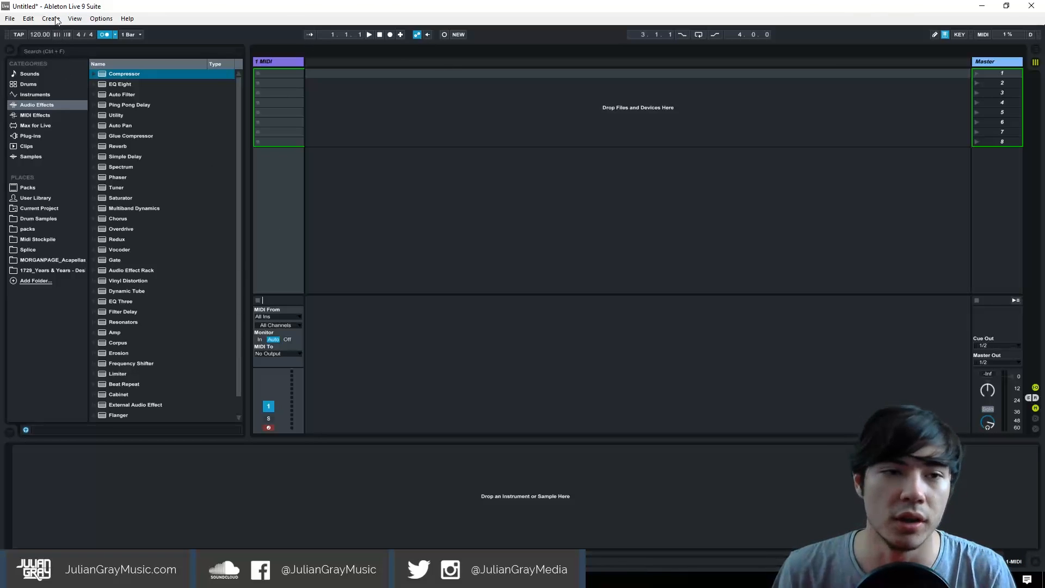
pyautogui.moveTo(693, 440)
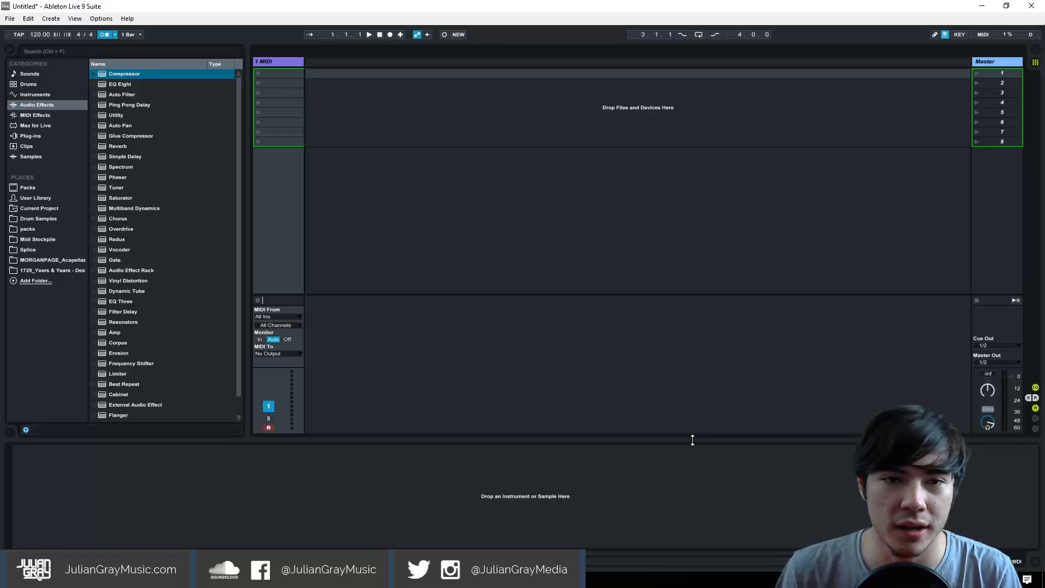
pyautogui.moveTo(570, 464)
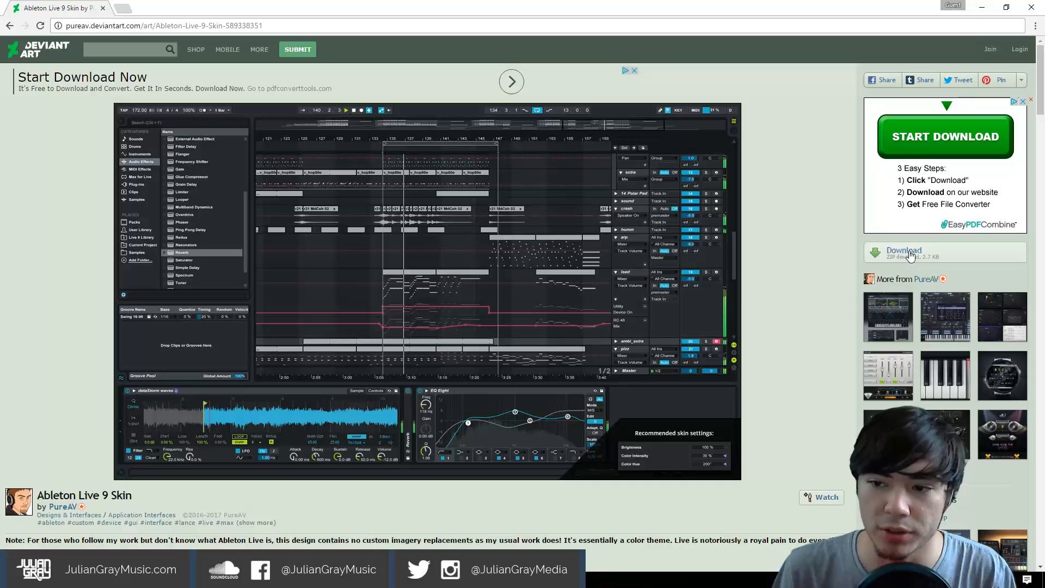
# Step: Download the Ableton Live 9 Skin archive from the DeviantArt sidebar to the desktop
pyautogui.click(903, 250)
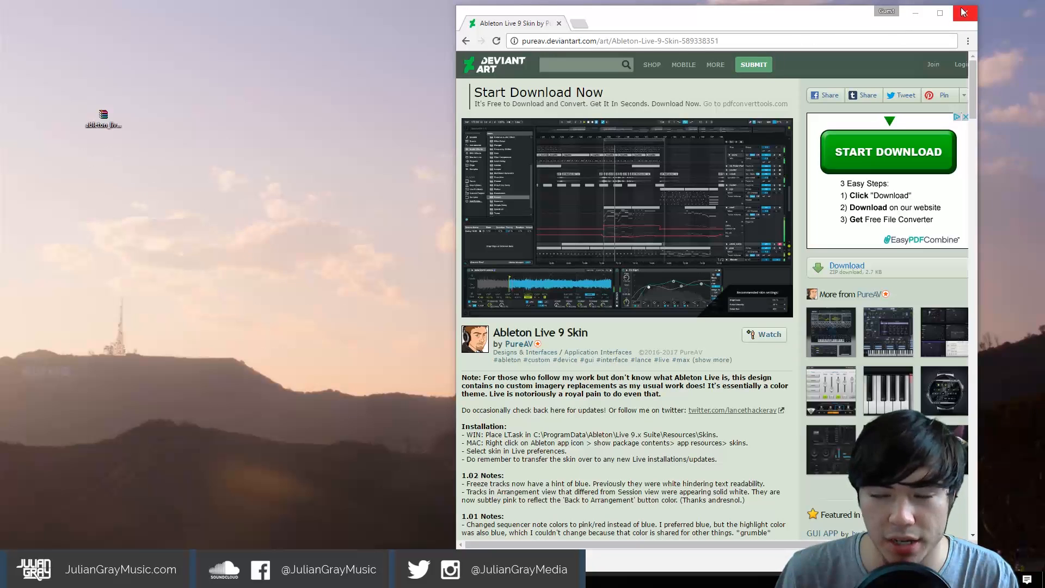
# Step: Close Chrome and extract the downloaded skin zip into a desktop folder
pyautogui.click(964, 12)
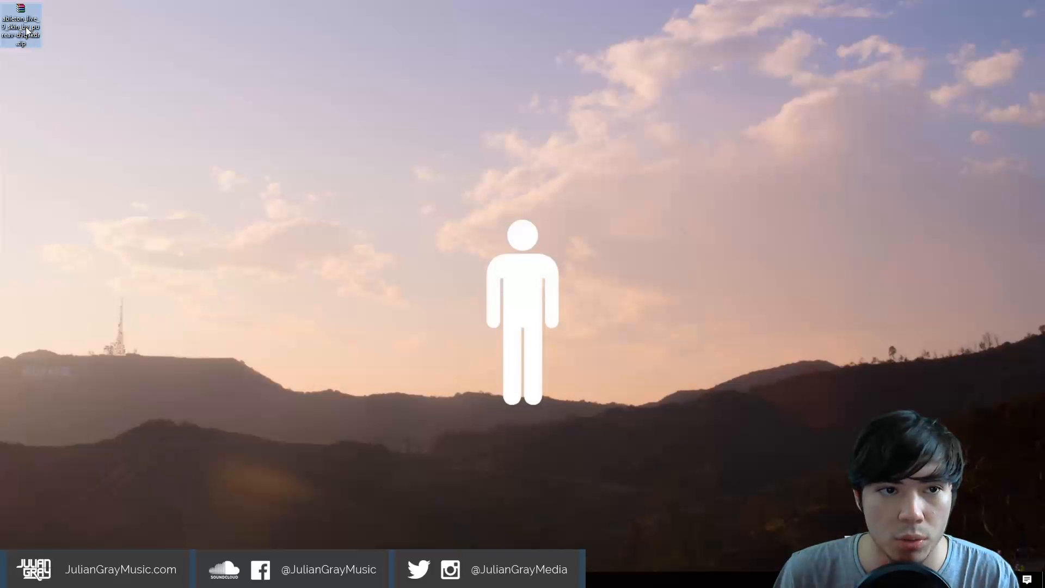
pyautogui.rightClick(22, 26)
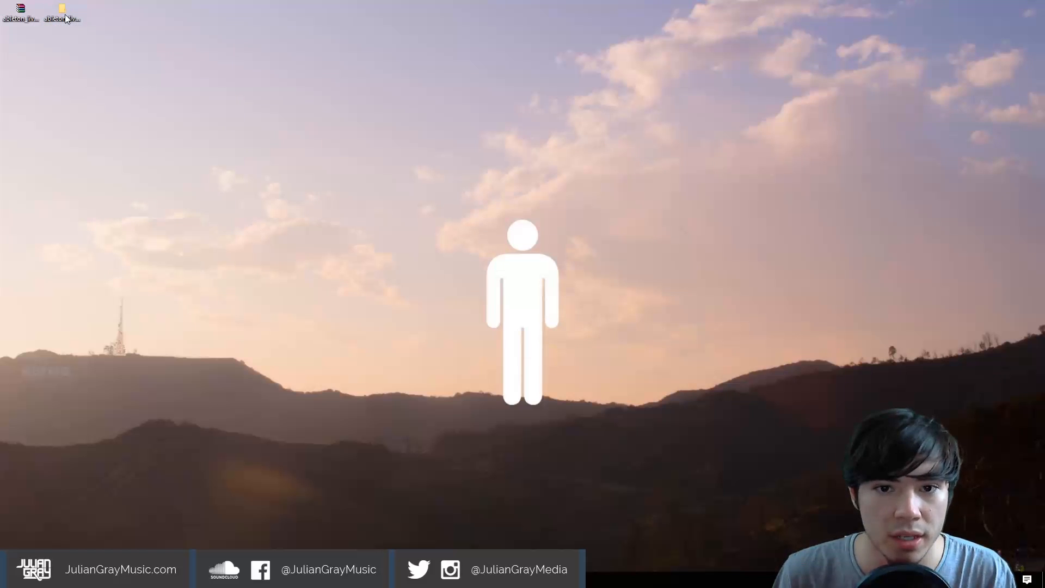
pyautogui.click(61, 19)
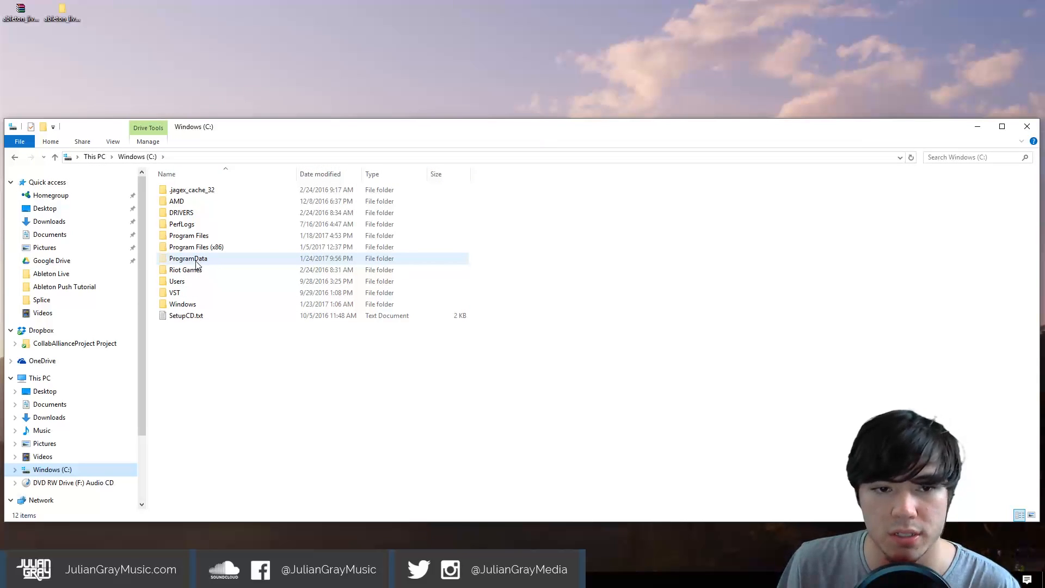
# Step: Navigate C: > ProgramData > Ableton > Live 9 Suite > Skins and select LT.ask there
pyautogui.doubleClick(189, 258)
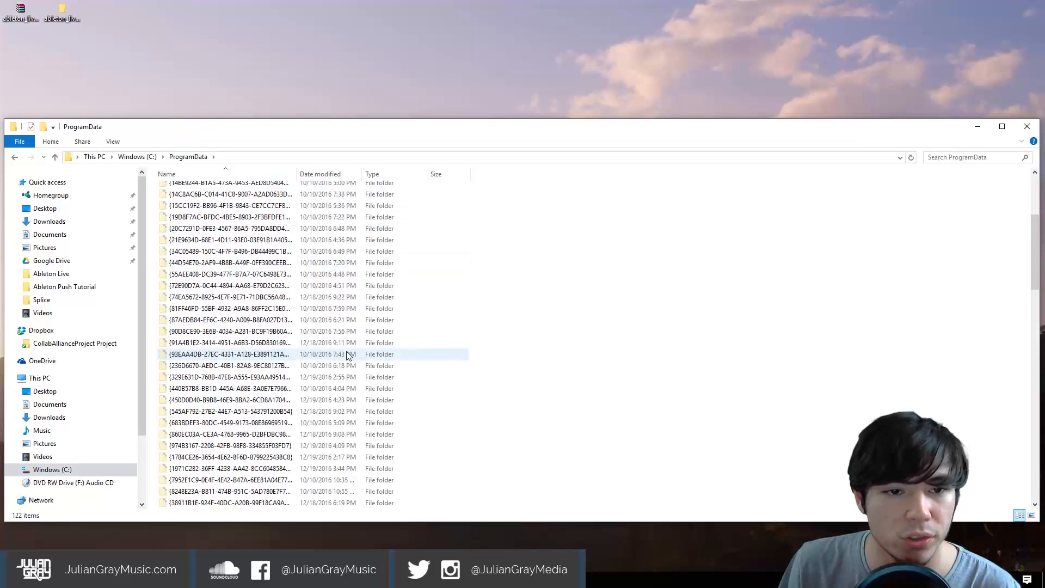
pyautogui.scroll(-3)
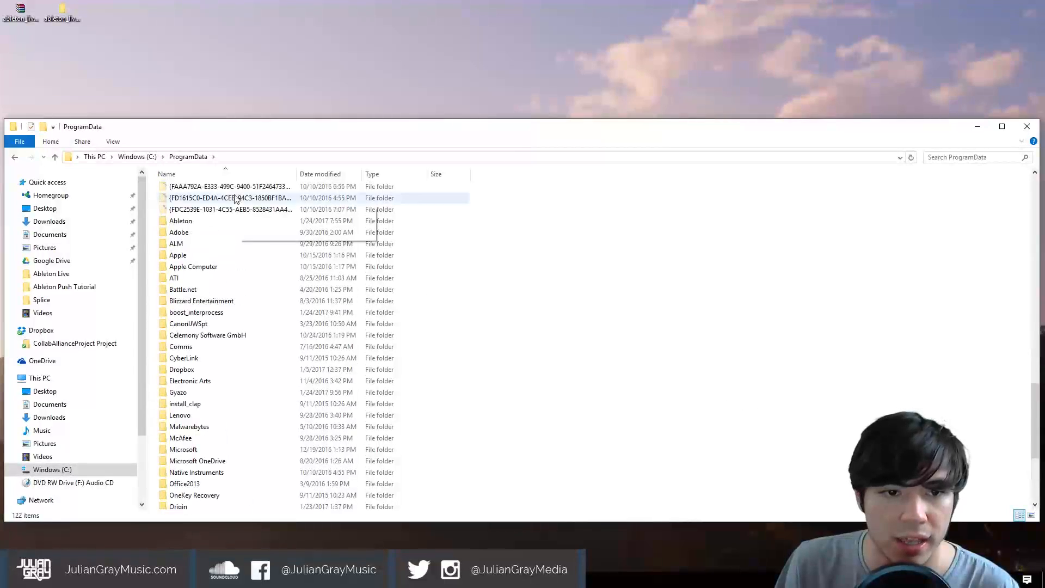
pyautogui.doubleClick(180, 221)
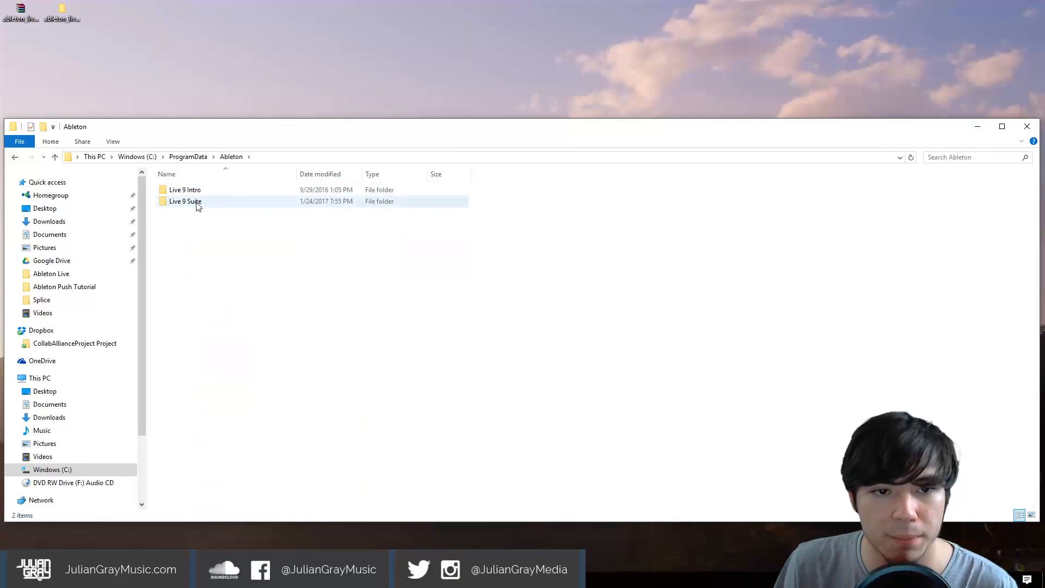
pyautogui.moveTo(194, 202)
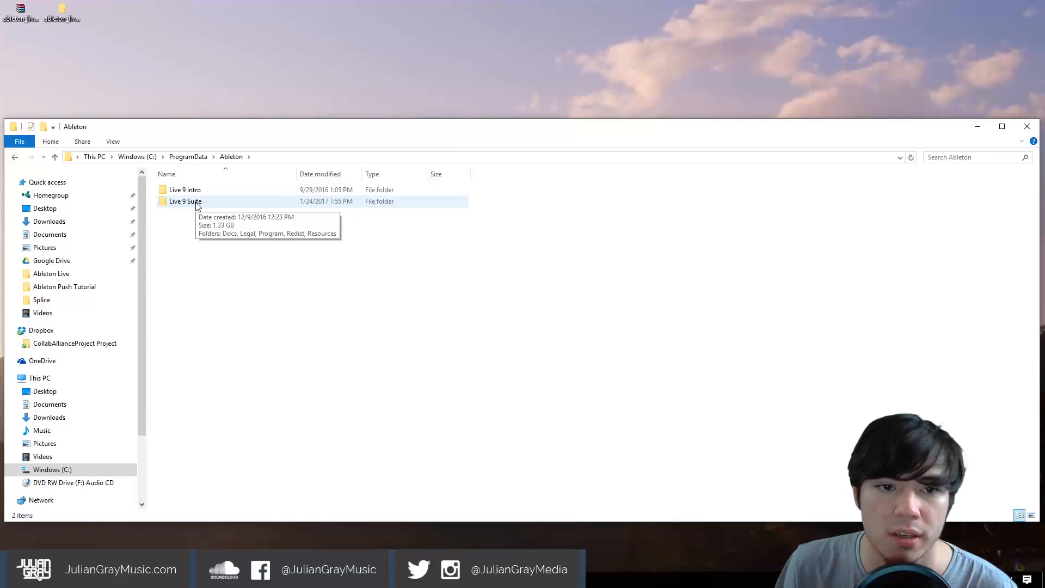
pyautogui.doubleClick(185, 202)
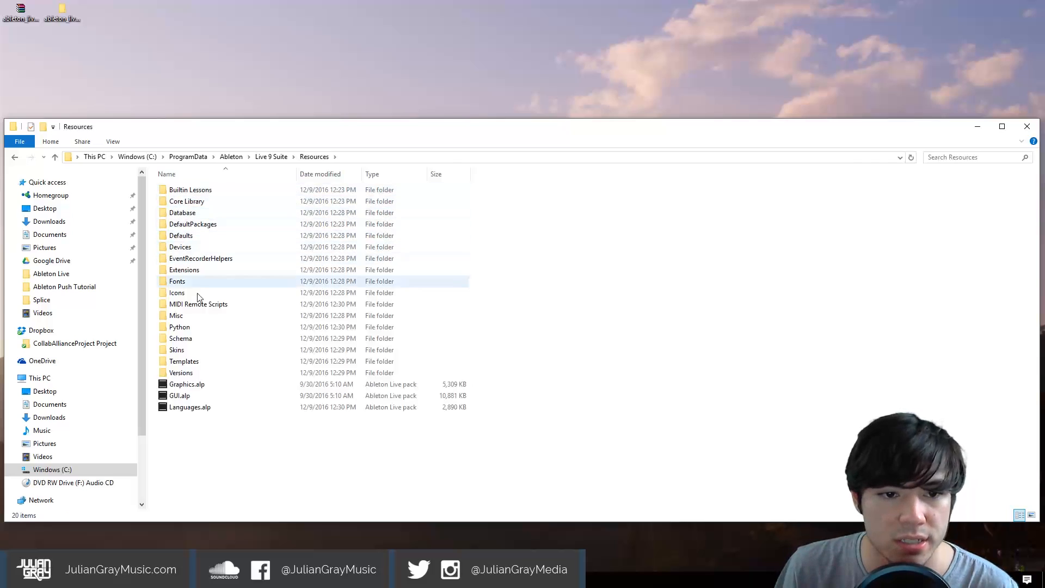
pyautogui.doubleClick(177, 350)
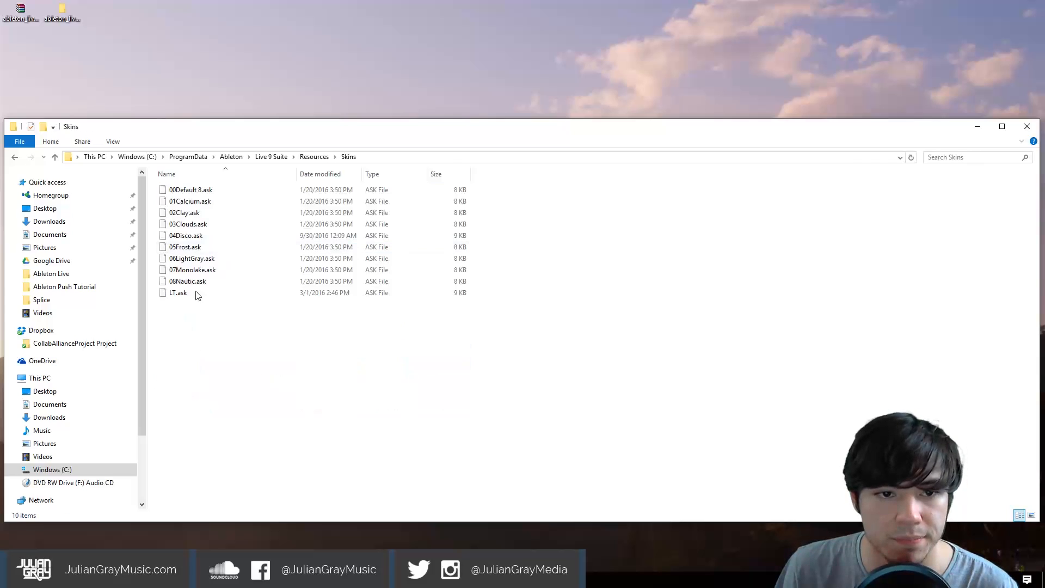
pyautogui.click(177, 293)
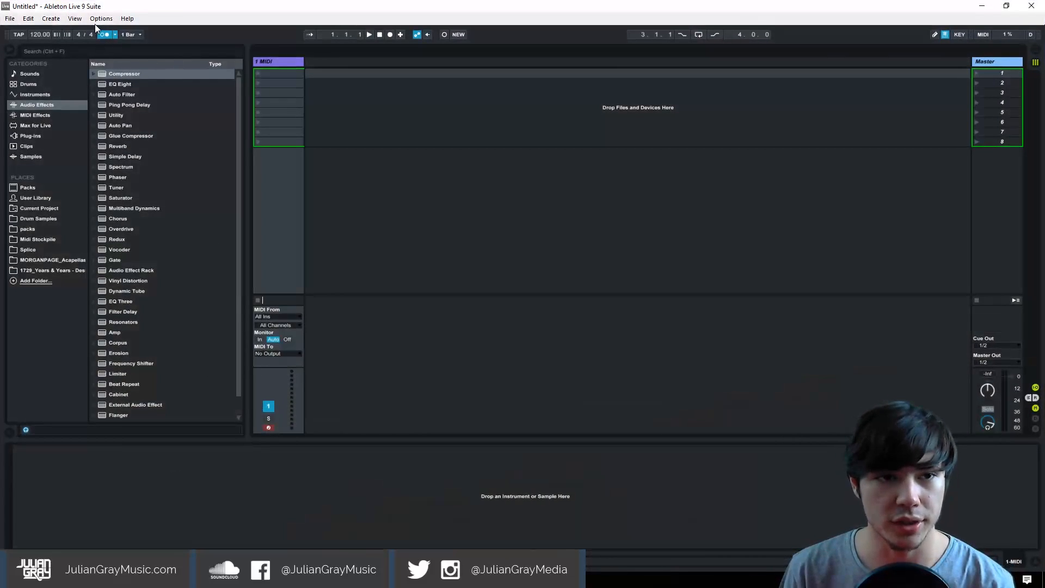
# Step: Set the Look/Feel skin to LT in Live's preferences and close them
pyautogui.click(100, 18)
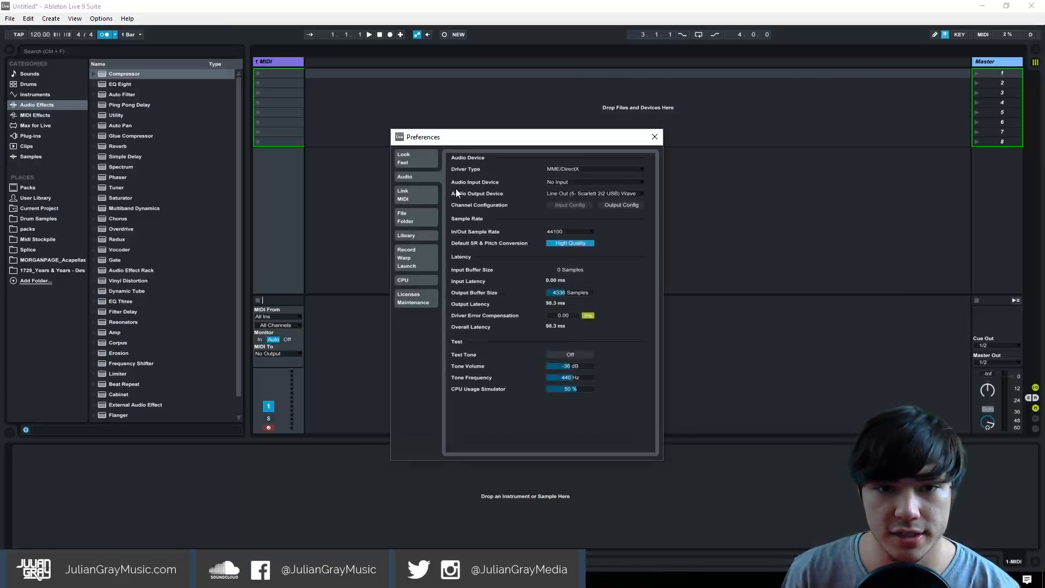
pyautogui.click(403, 194)
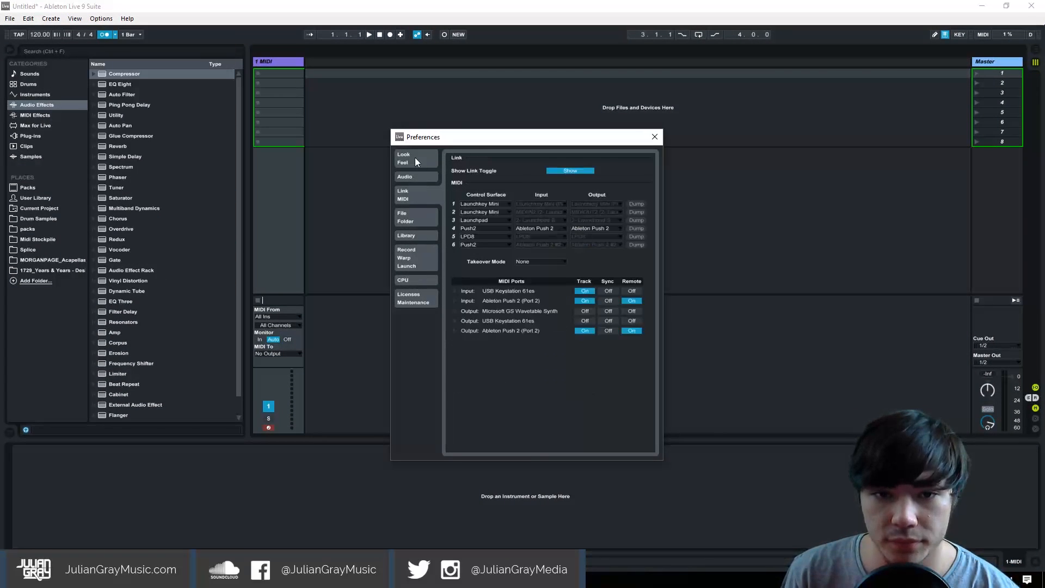
pyautogui.click(403, 158)
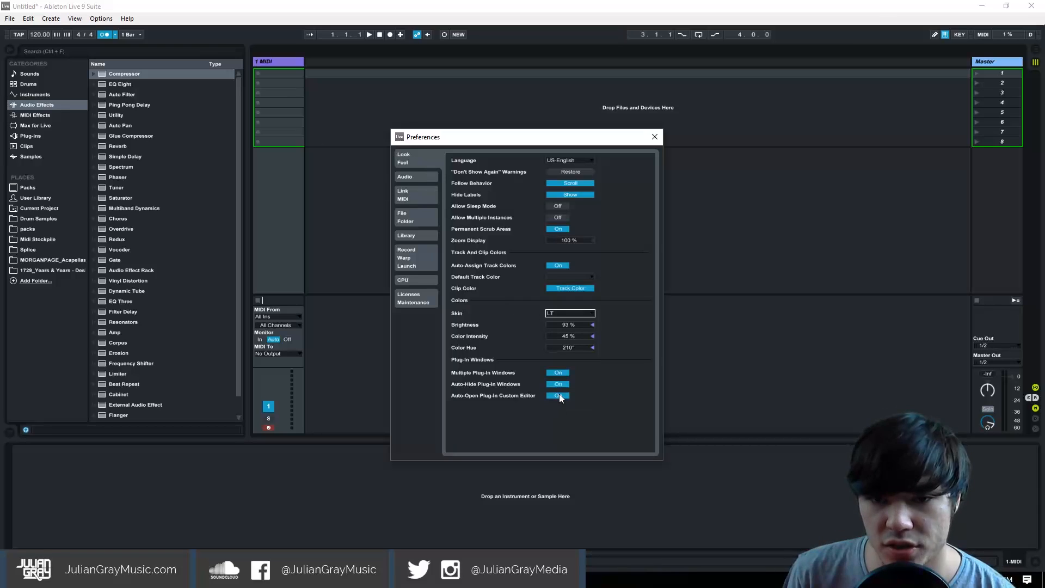
pyautogui.click(655, 137)
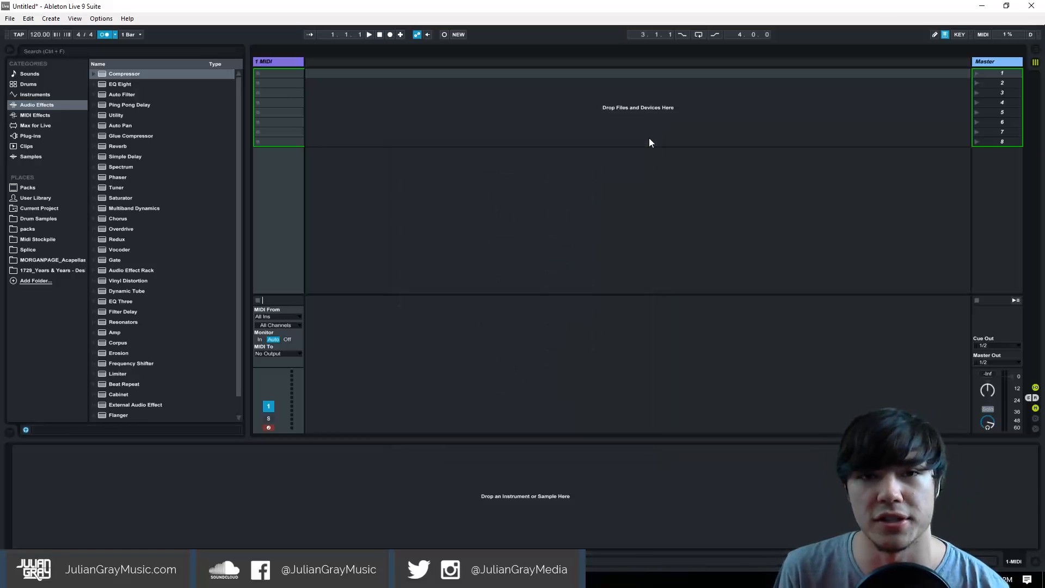